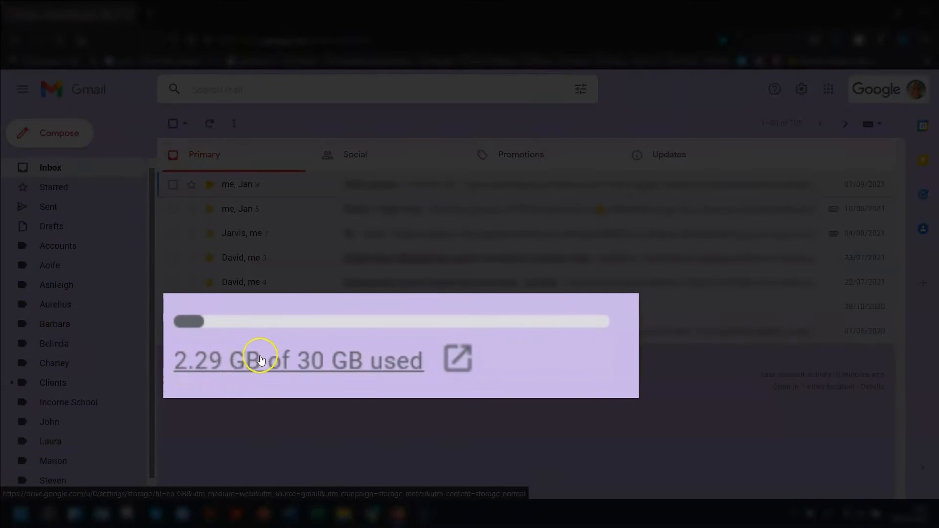
mouse_move(327, 412)
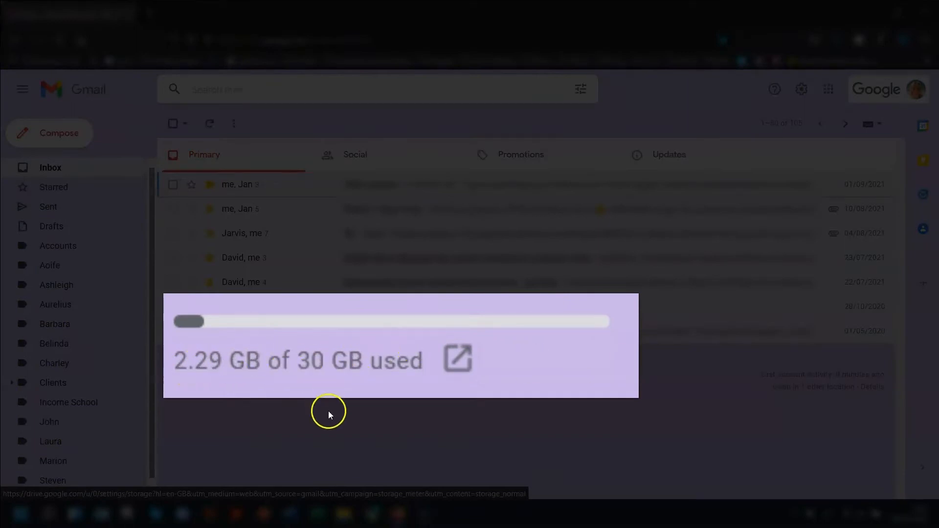
mouse_move(252, 465)
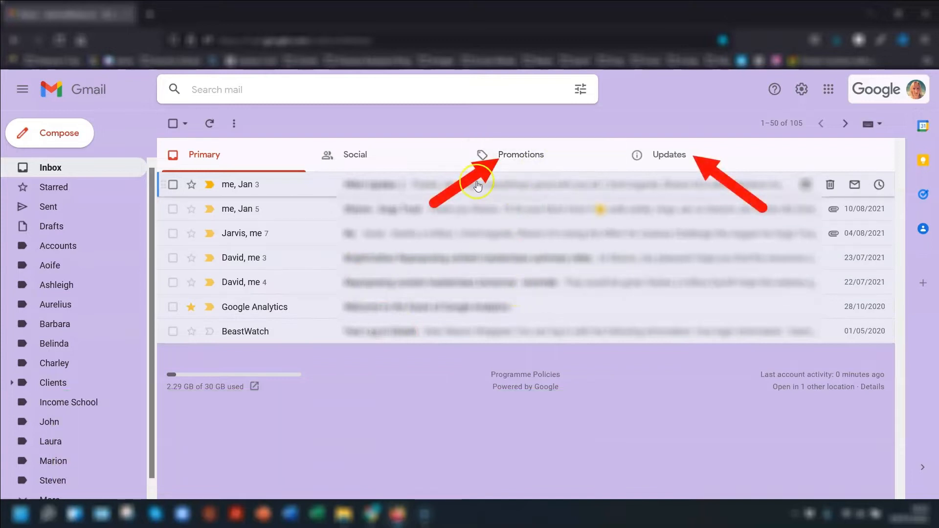
Step: Switch the inbox to the Updates category tab and reload its list
click(669, 155)
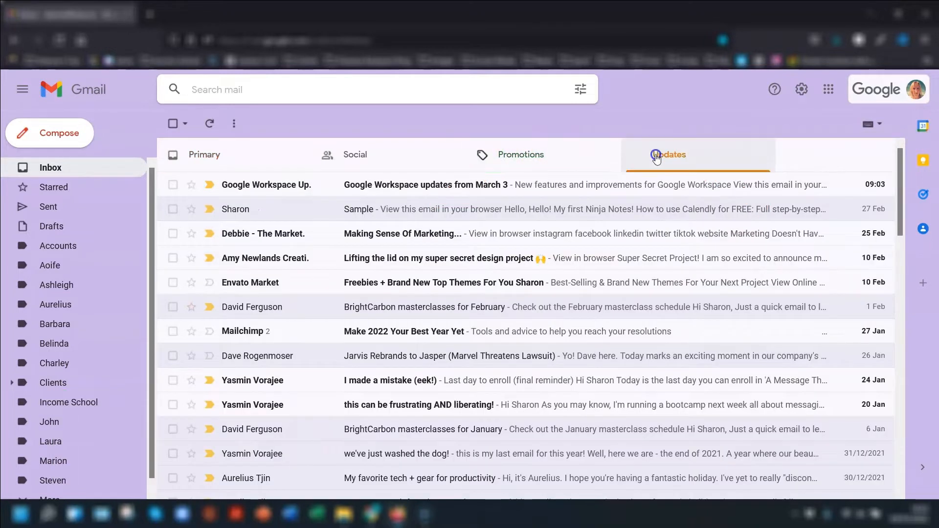
click(668, 155)
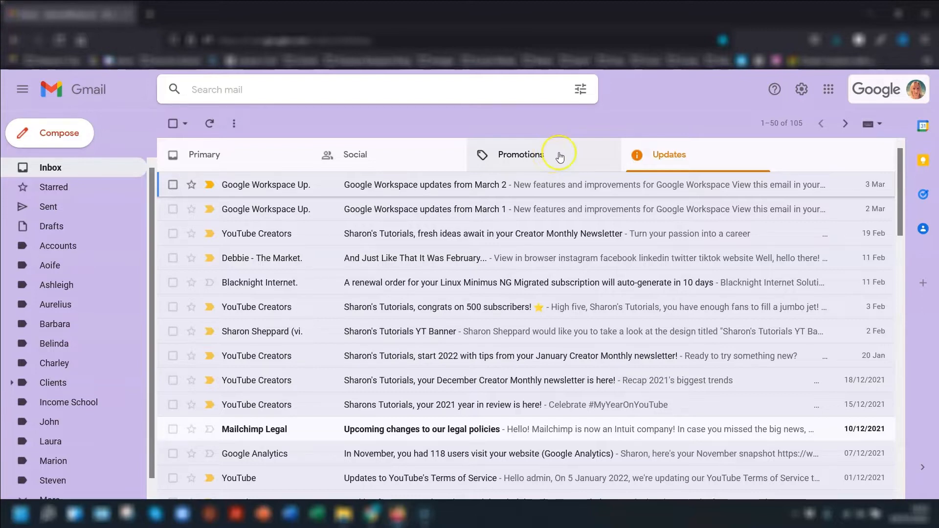
mouse_move(577, 149)
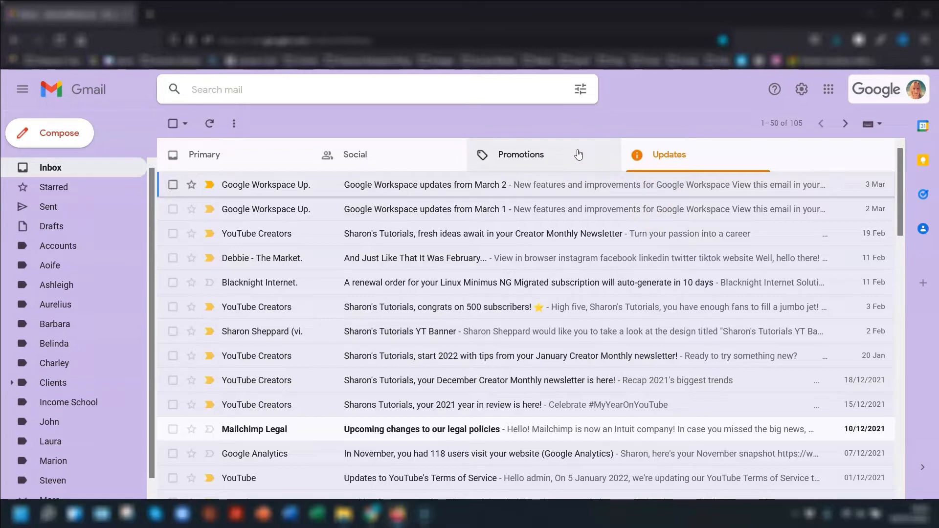
mouse_move(583, 198)
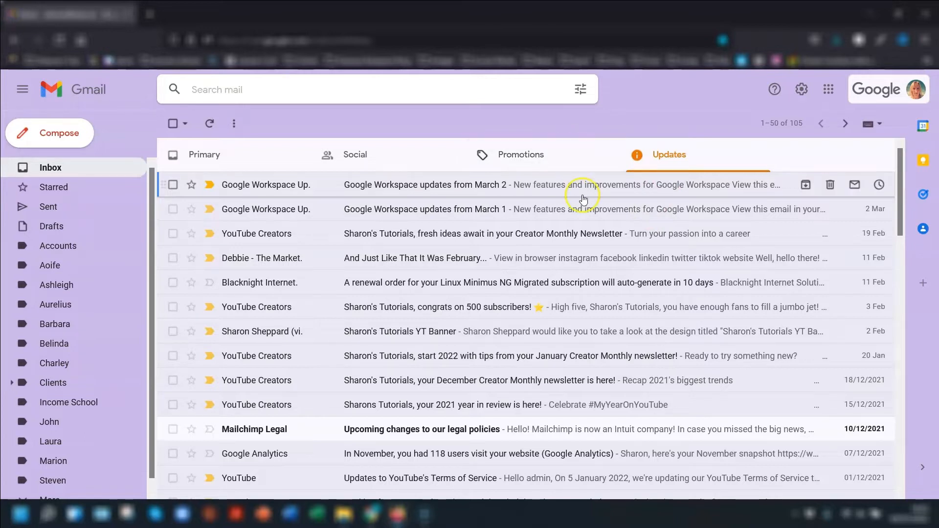
mouse_move(259, 198)
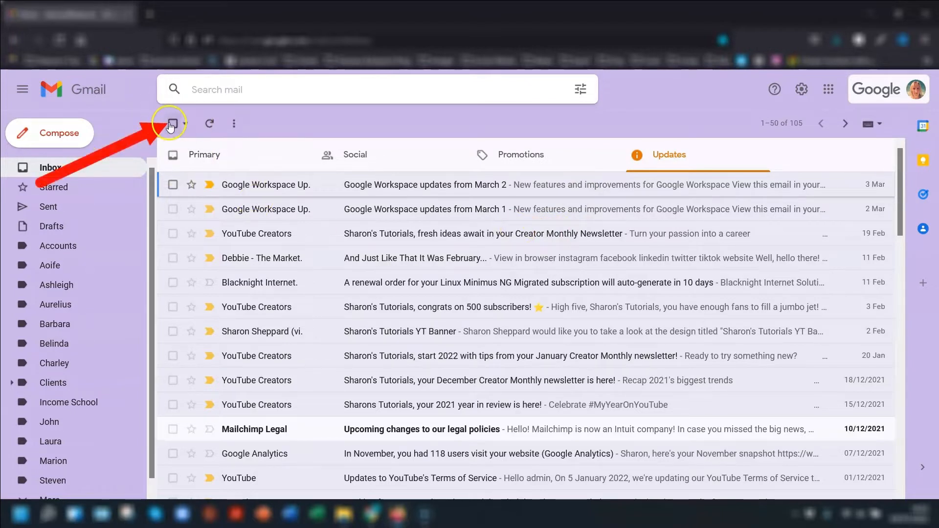
click(172, 123)
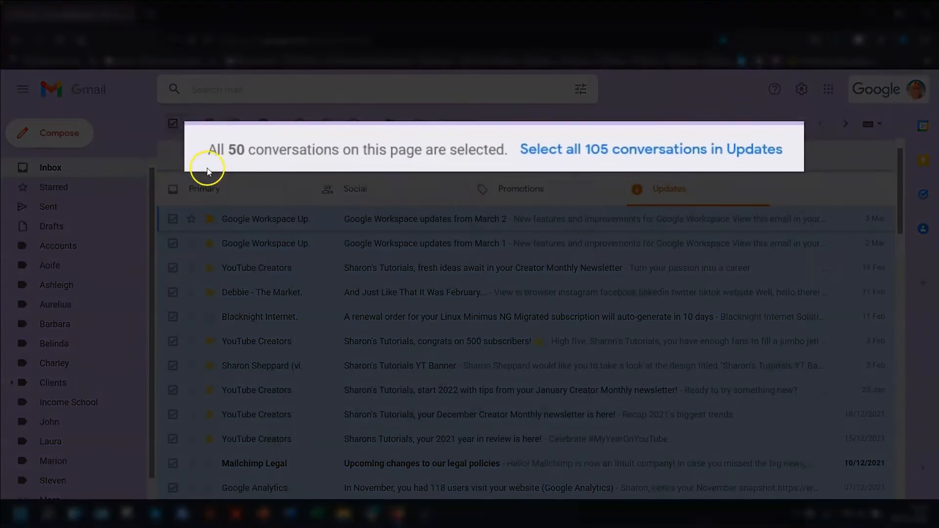
mouse_move(455, 166)
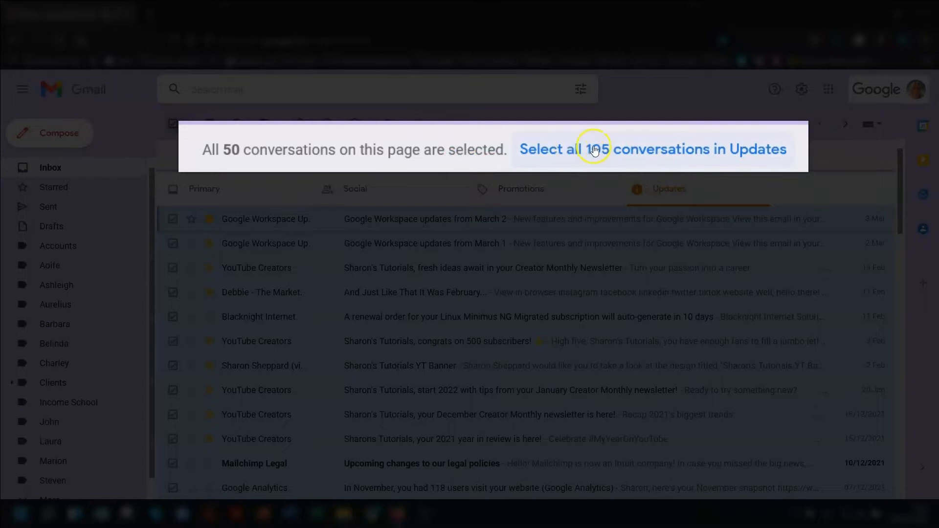
mouse_move(677, 157)
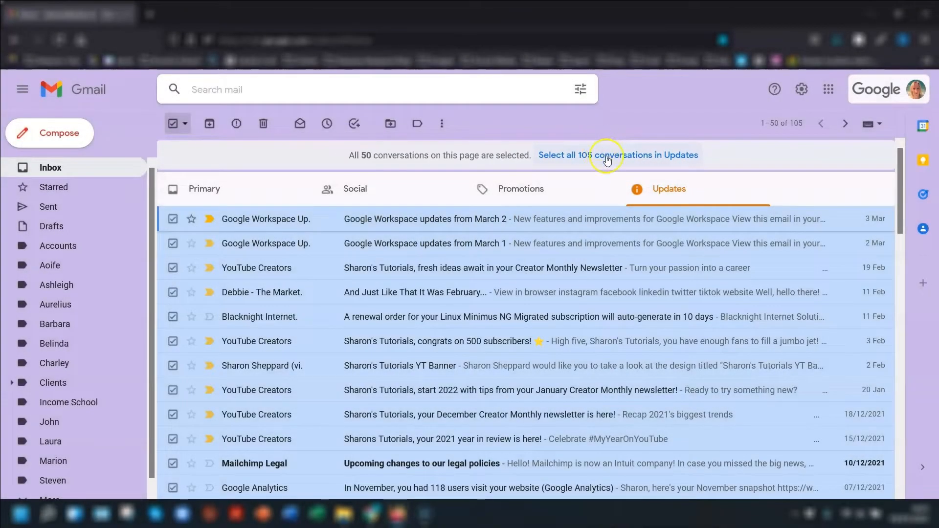
mouse_move(313, 219)
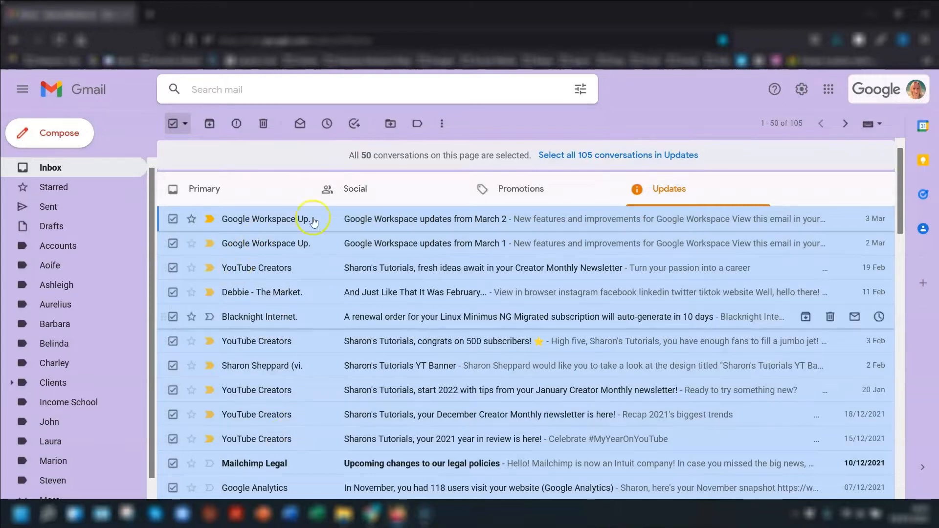
mouse_move(247, 210)
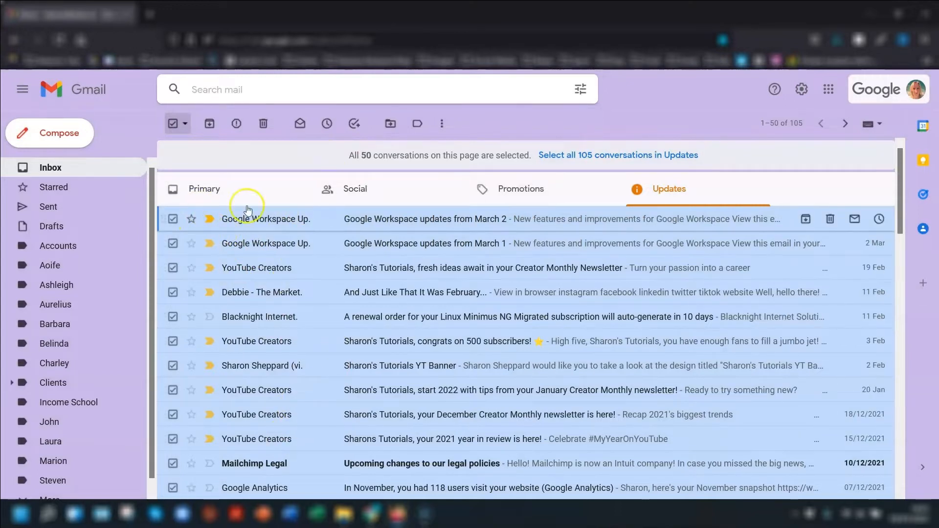
scroll(down, 3)
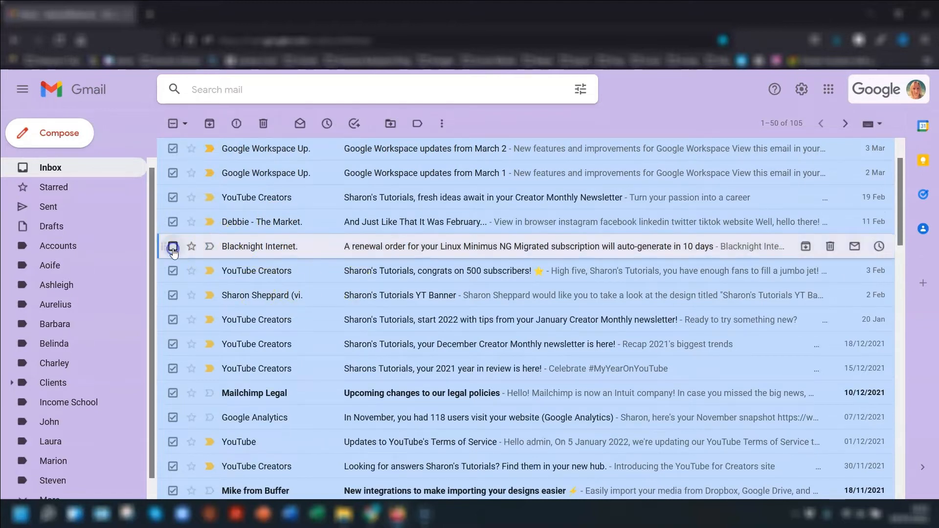
scroll(down, 3)
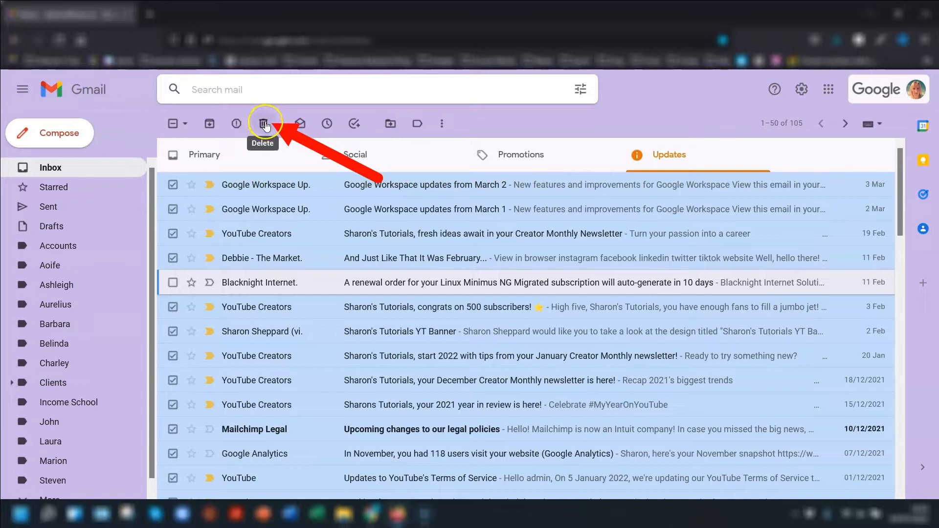
mouse_move(251, 126)
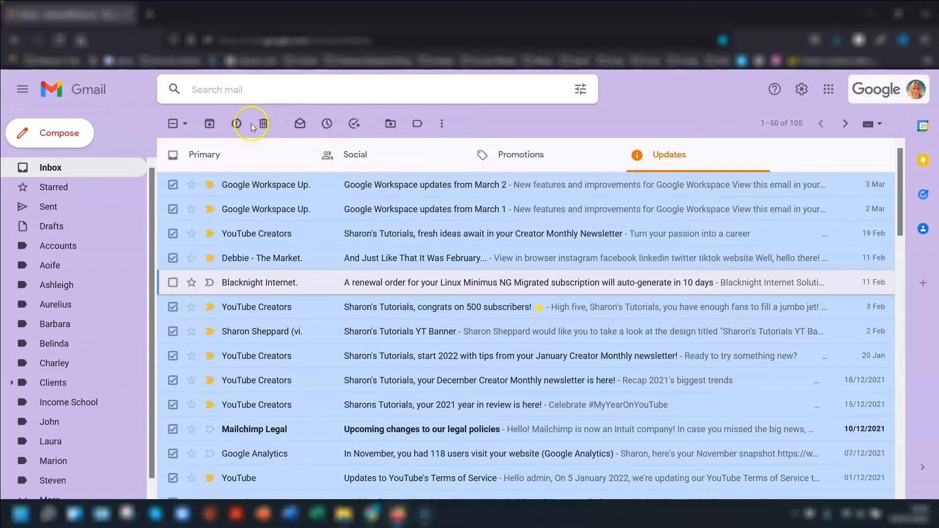
mouse_move(262, 123)
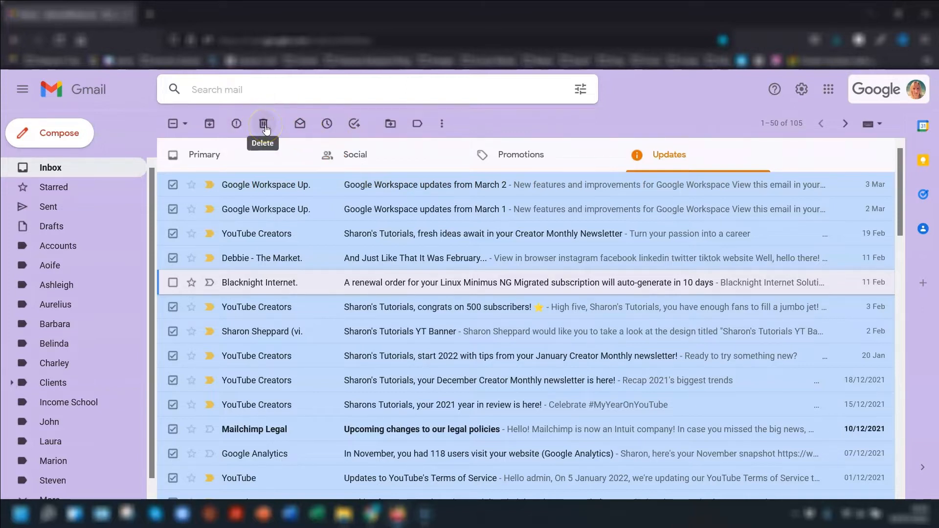
mouse_move(441, 209)
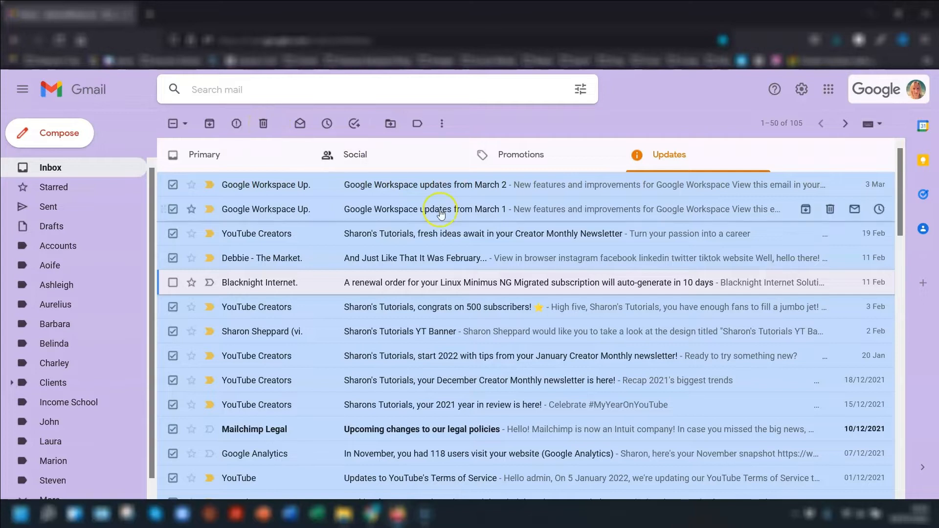
scroll(down, 3)
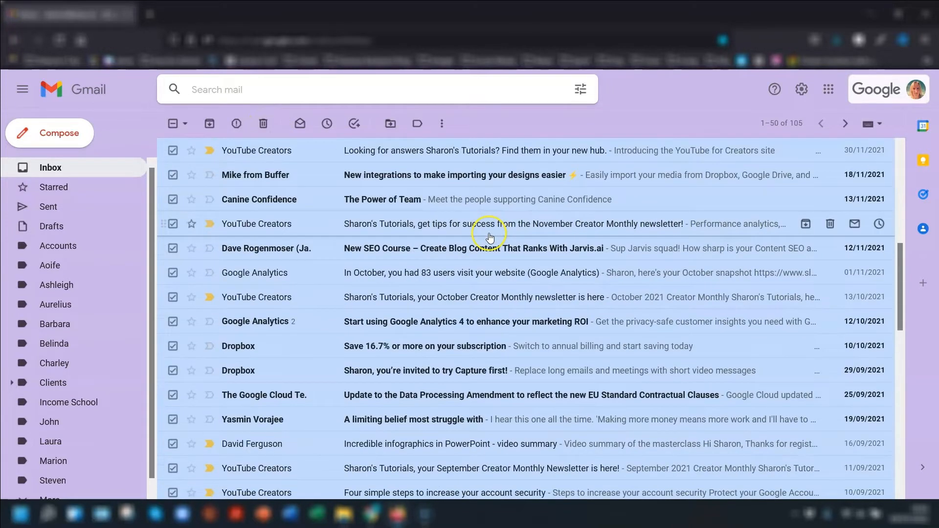
scroll(down, 3)
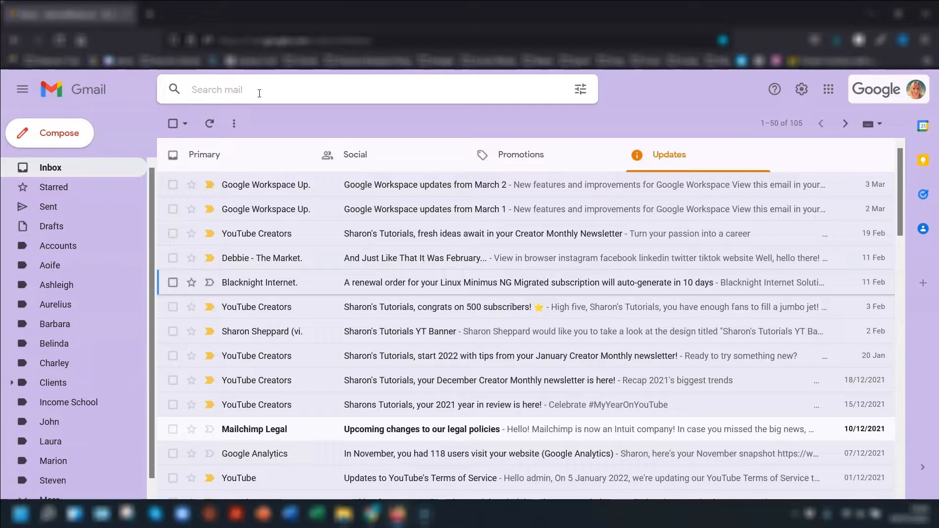
Step: Search for has:attachment larger:15mb to list 28 conversations, then clear the search box
click(273, 99)
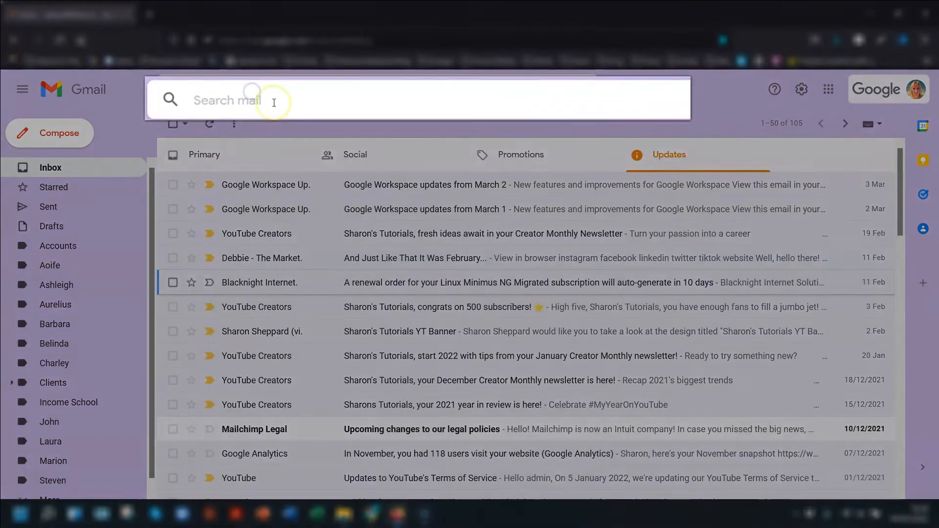
text(has)
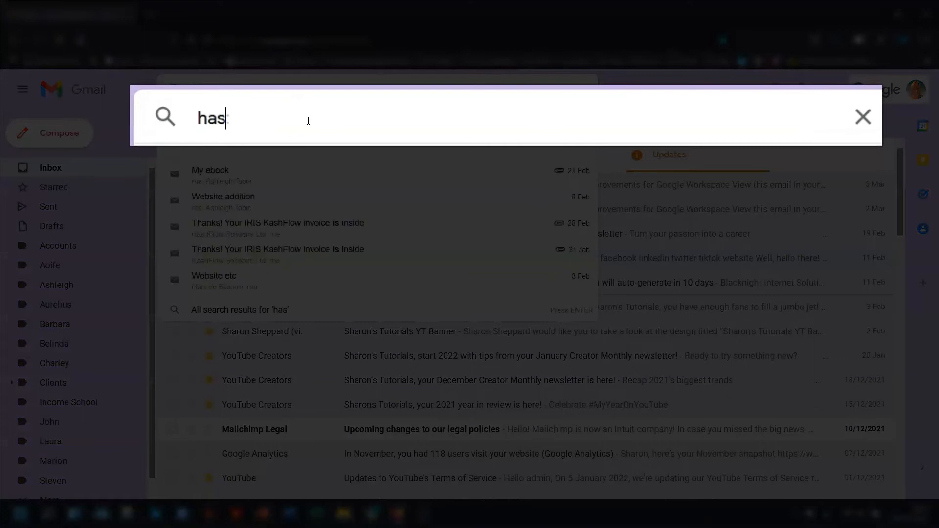
text(:attachment larger:)
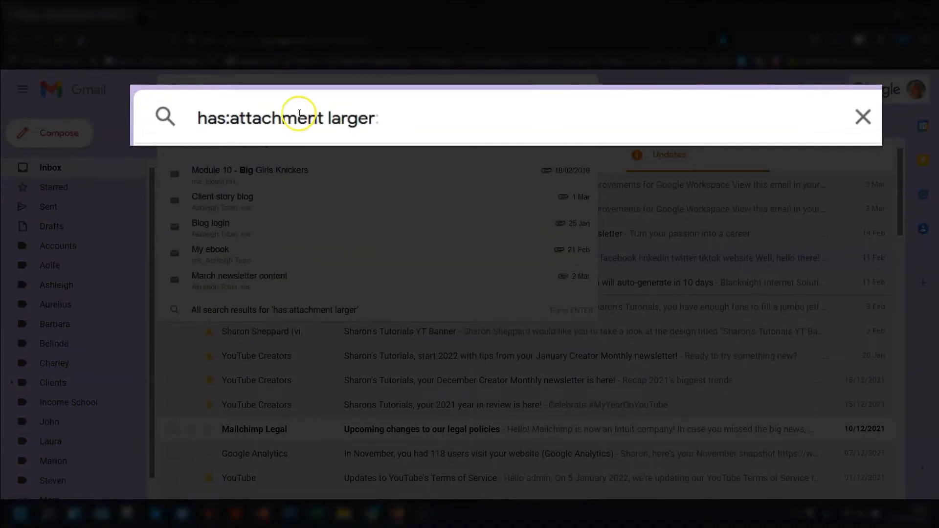
text(1mb)
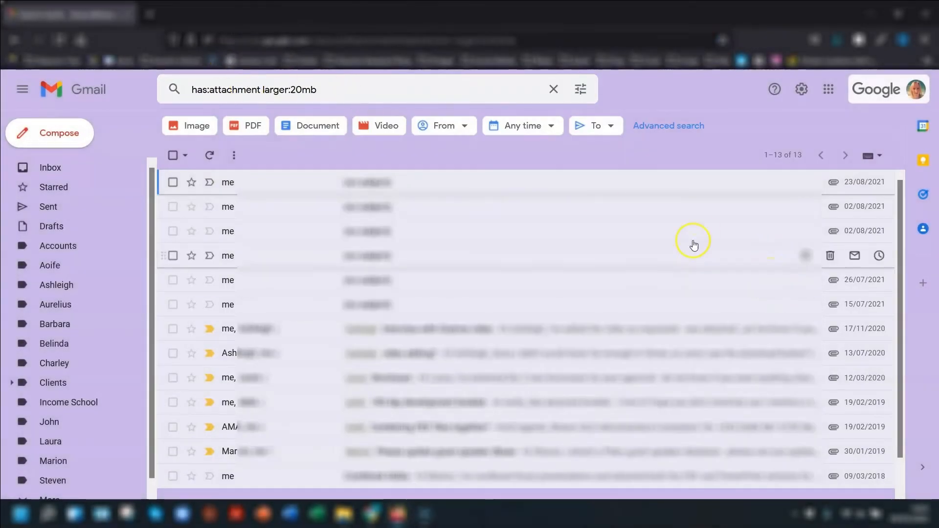
mouse_move(761, 296)
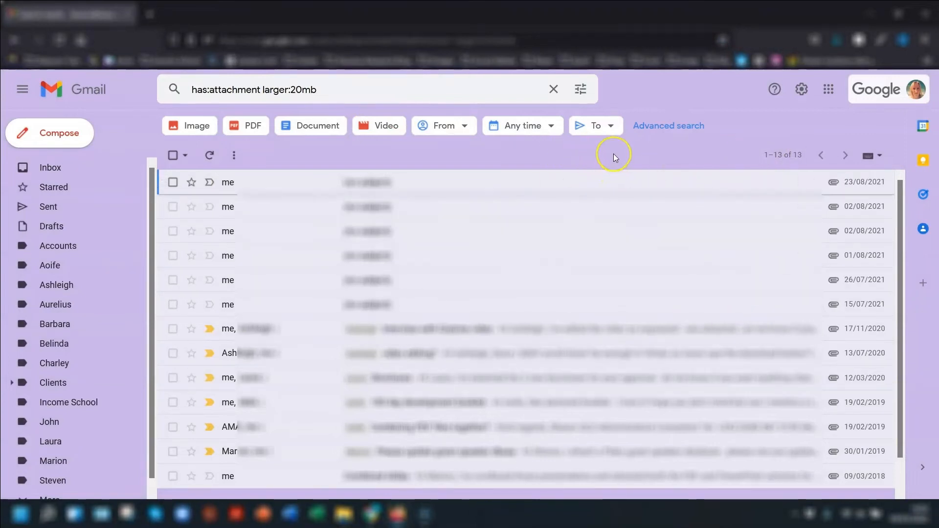
mouse_move(142, 122)
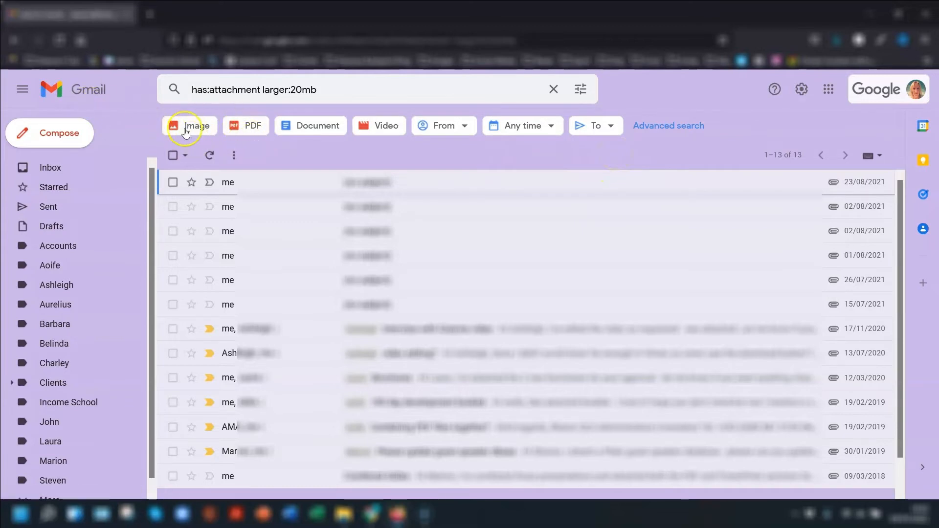
mouse_move(352, 130)
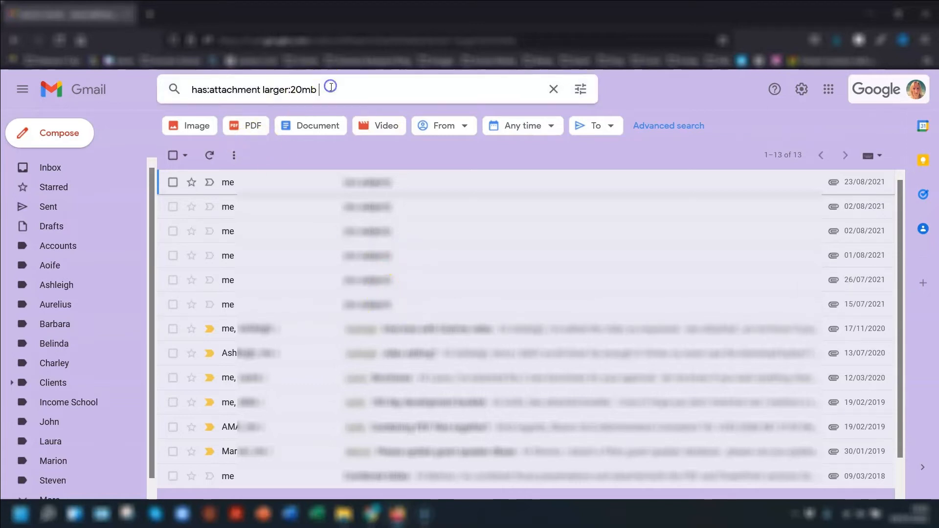
text(1mb)
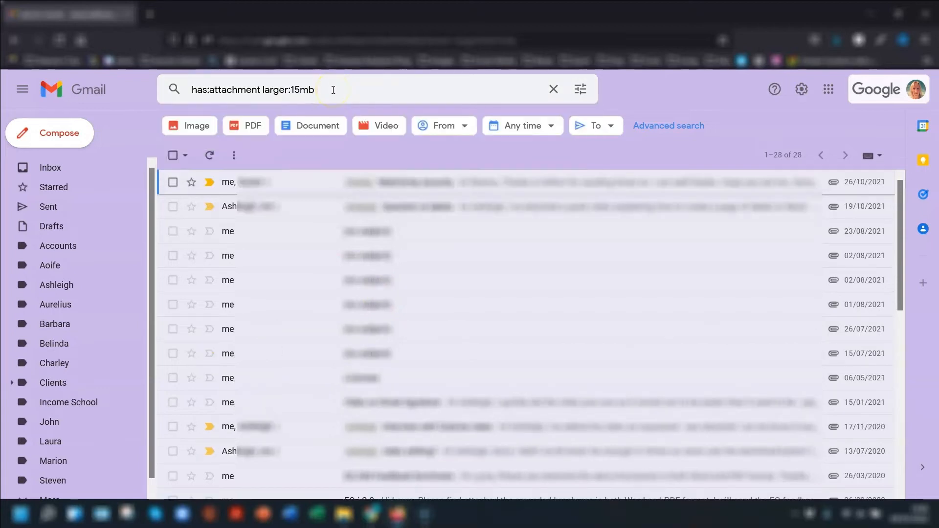
click(553, 88)
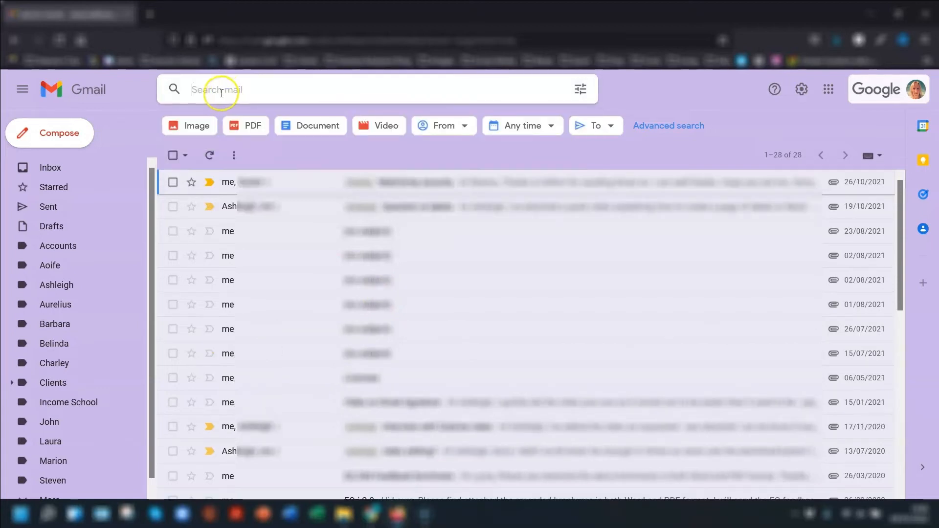
mouse_move(220, 93)
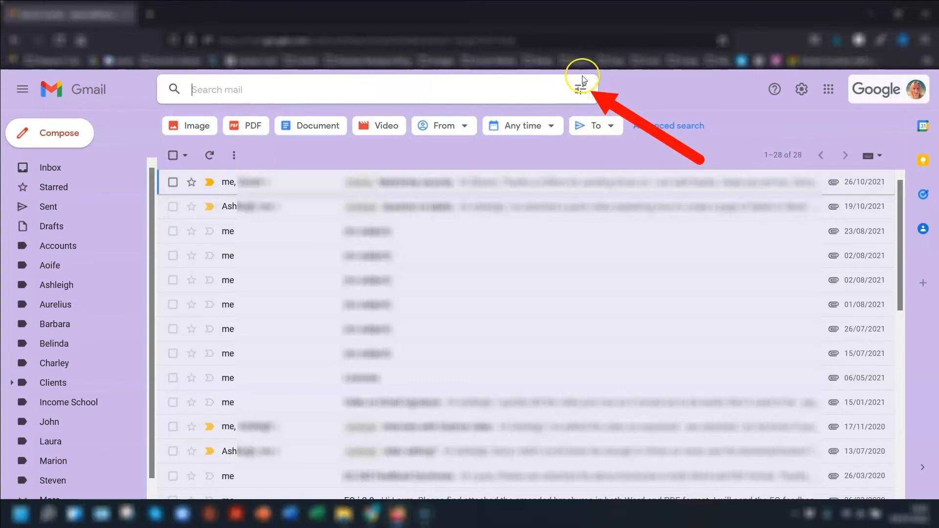
Step: Run an advanced search with Has attachment ticked and size greater than 15 MB
click(580, 89)
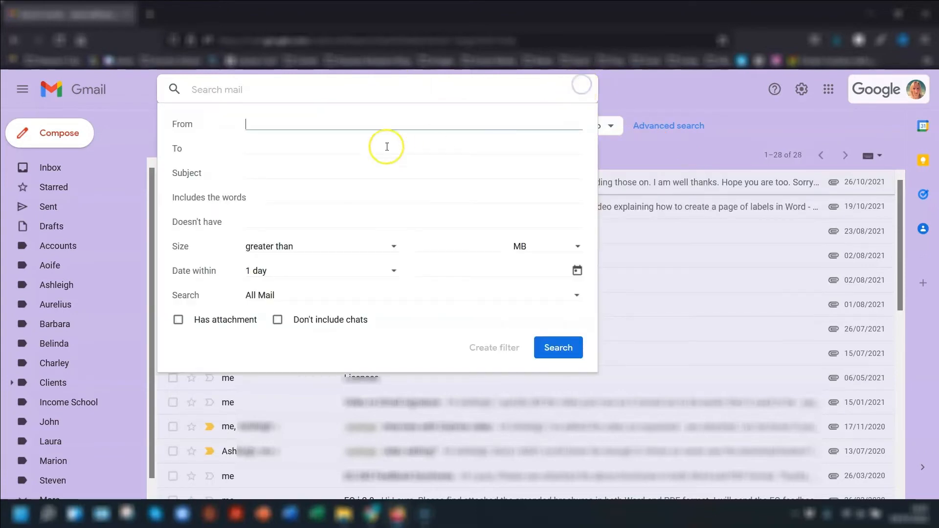
mouse_move(298, 130)
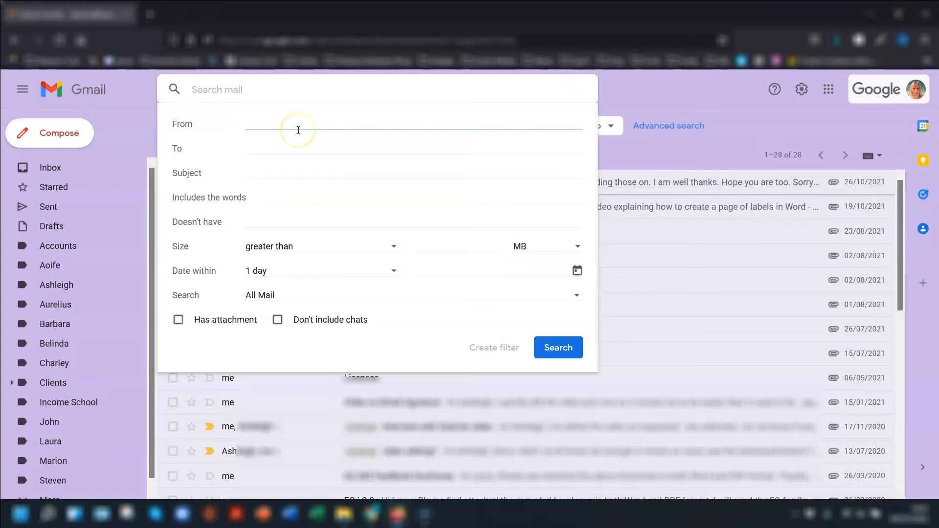
mouse_move(201, 305)
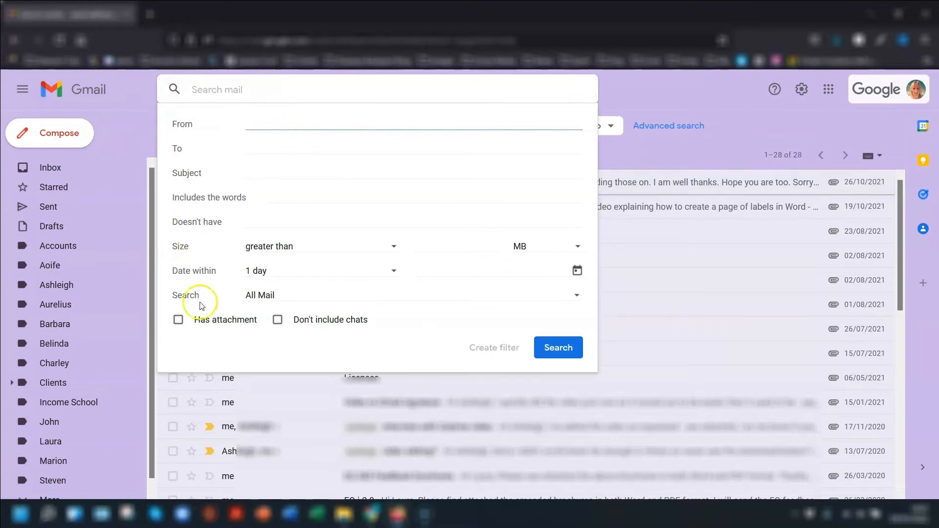
click(178, 320)
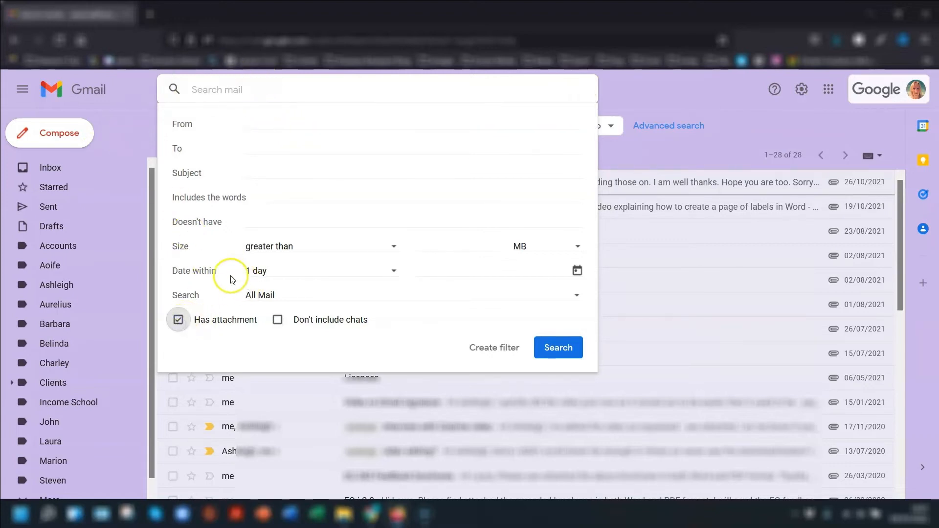
click(455, 246)
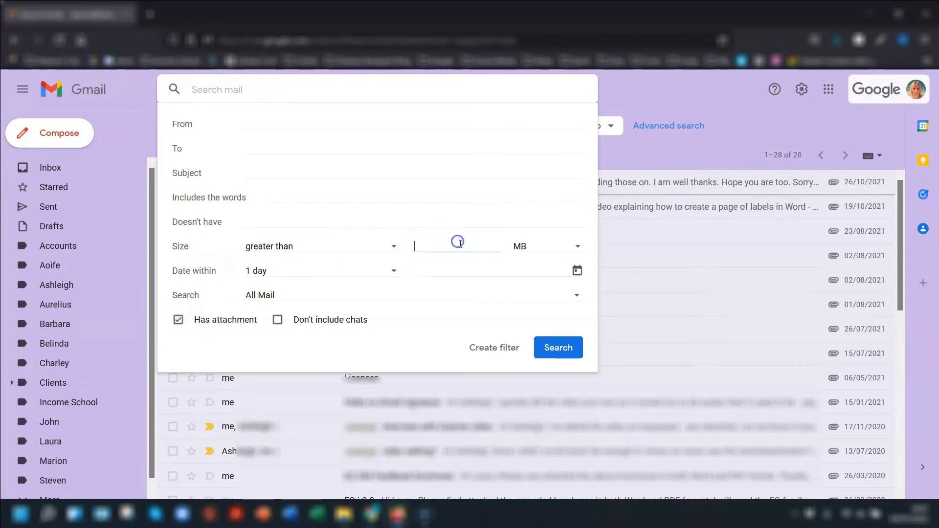
text(15)
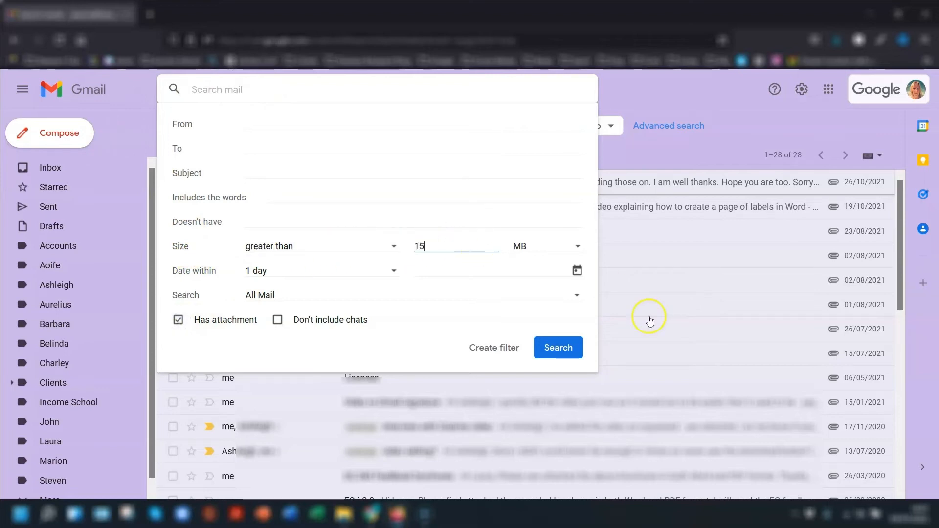
click(557, 347)
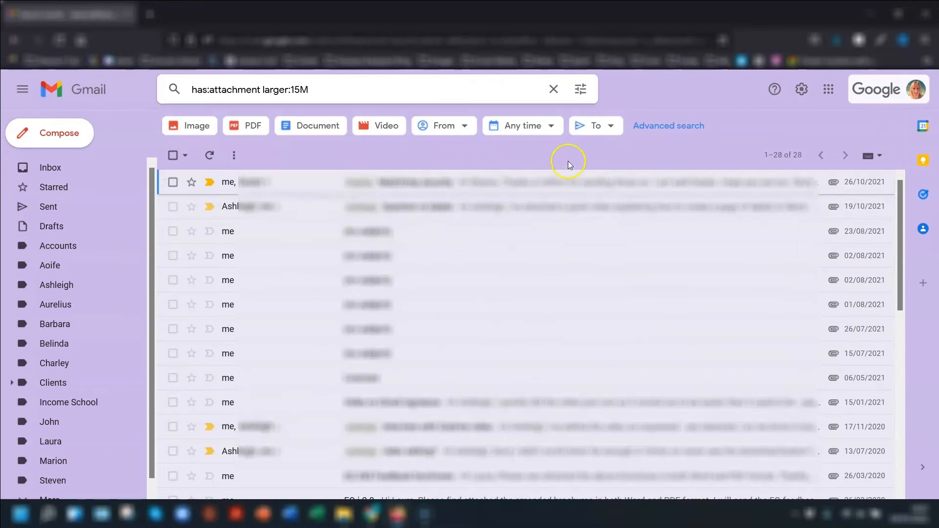
mouse_move(570, 155)
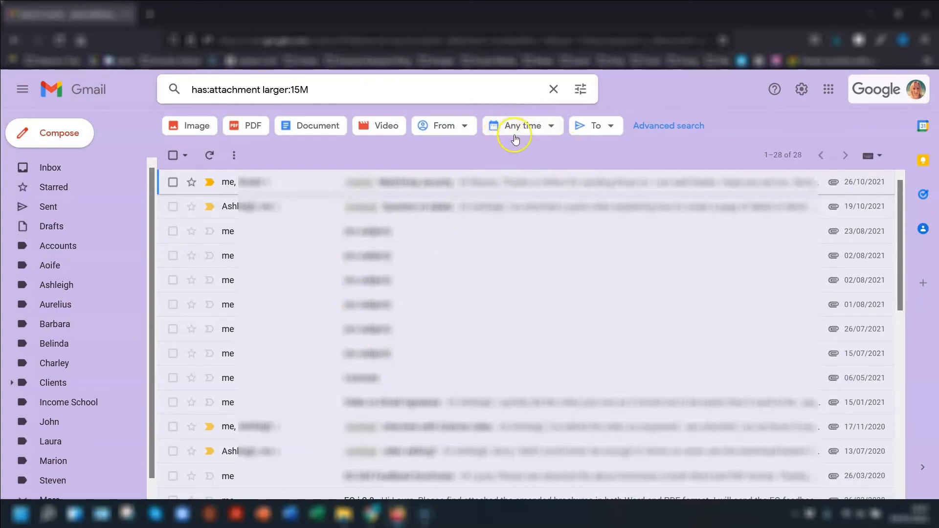
mouse_move(514, 132)
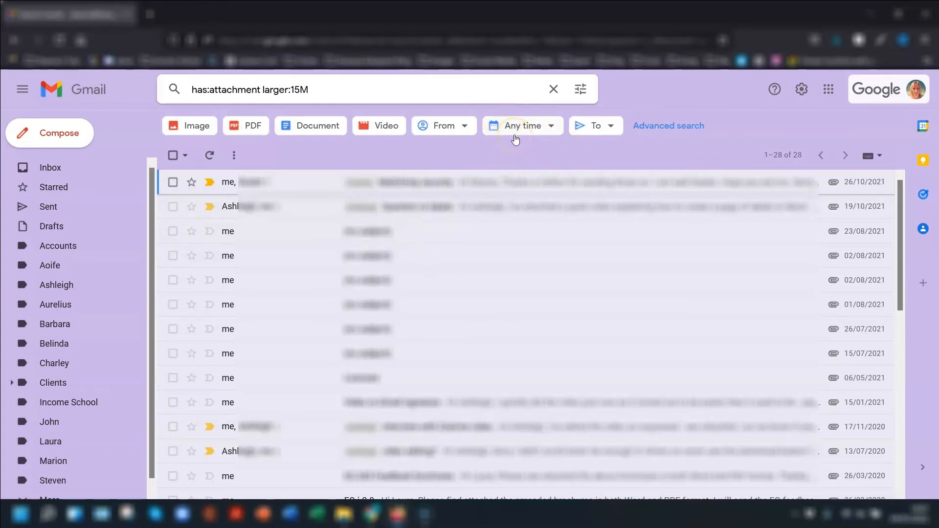
mouse_move(489, 153)
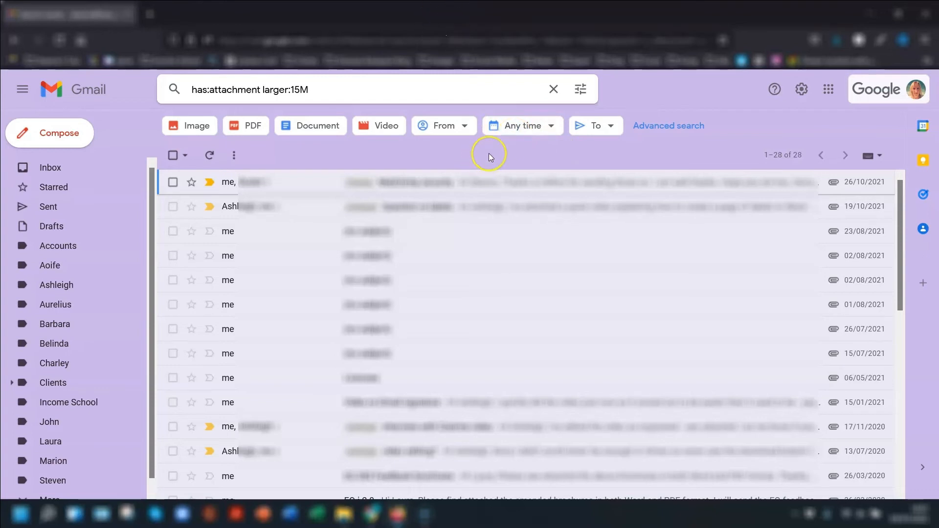
mouse_move(84, 179)
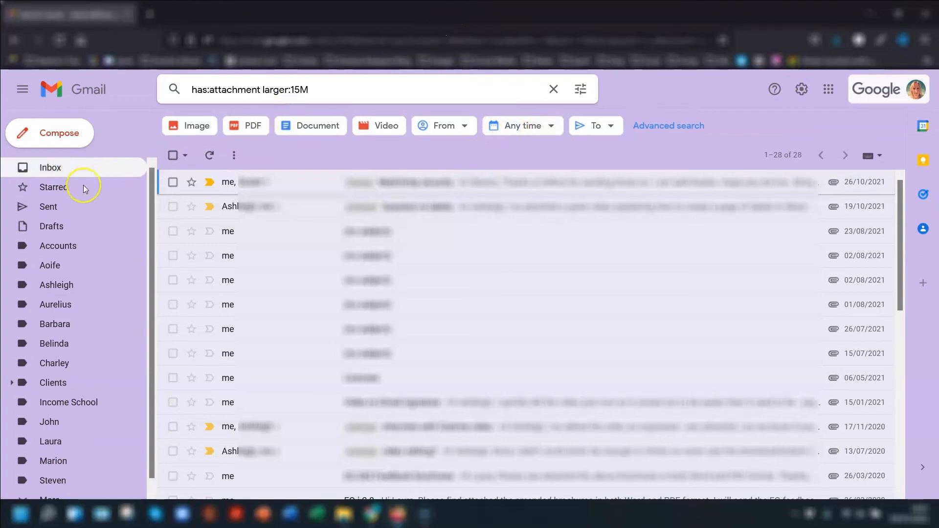
mouse_move(102, 226)
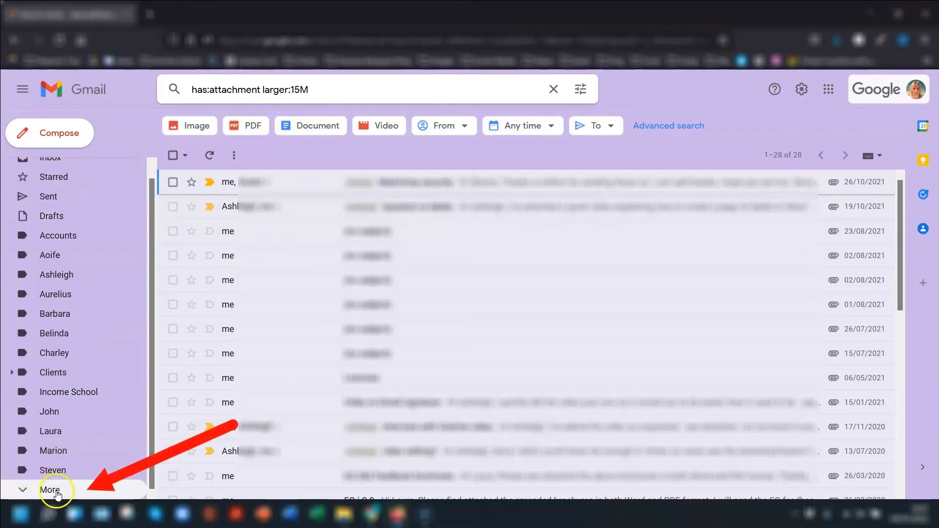
Step: Expand More in the sidebar to reveal Spam, All Mail and Bin
click(51, 490)
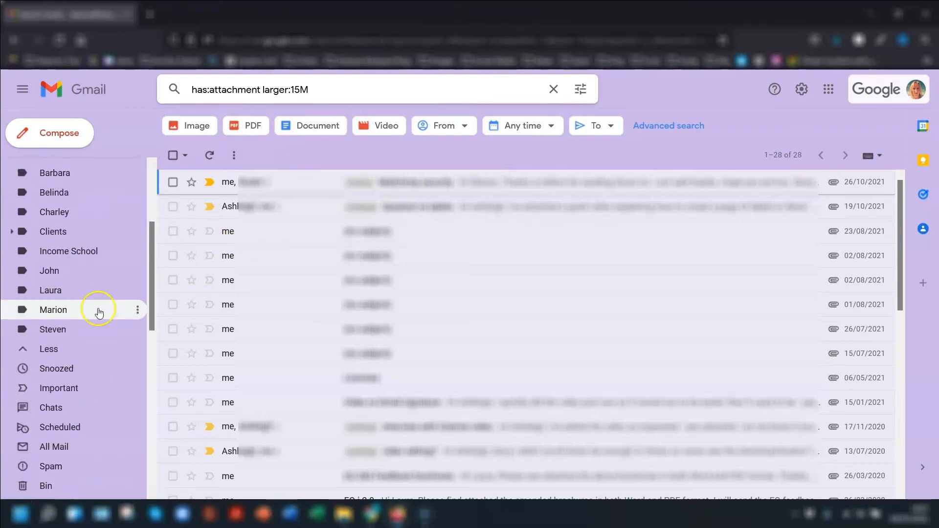
scroll(down, 3)
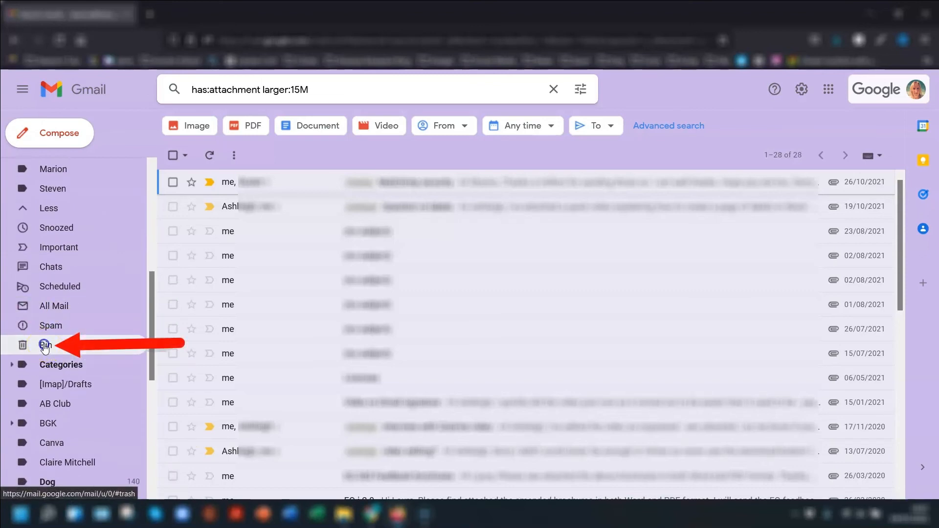
Step: Open the Bin with 185 conversations, selecting all and then deselecting them
click(45, 344)
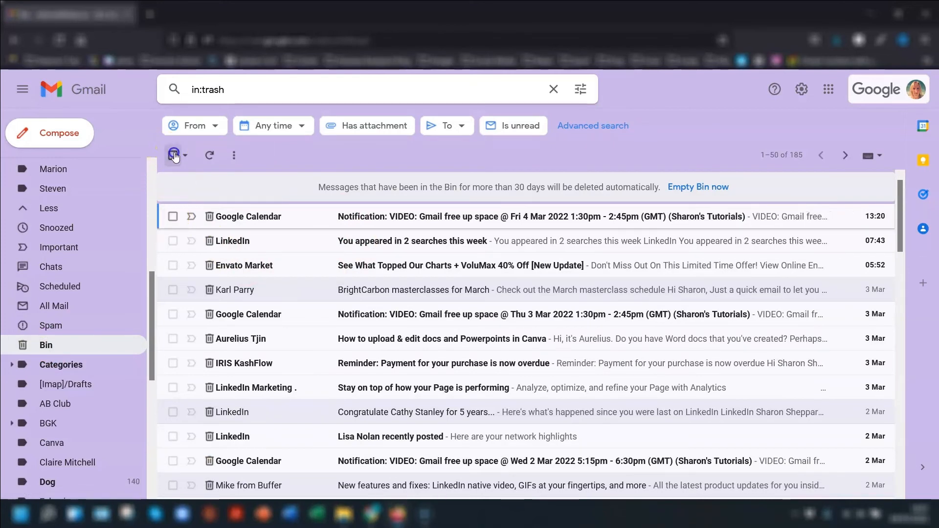
click(174, 155)
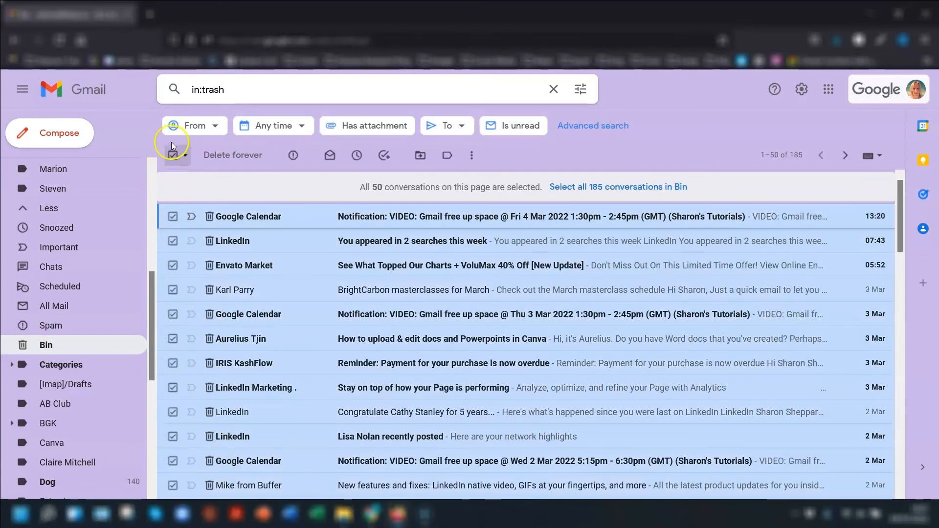
click(173, 155)
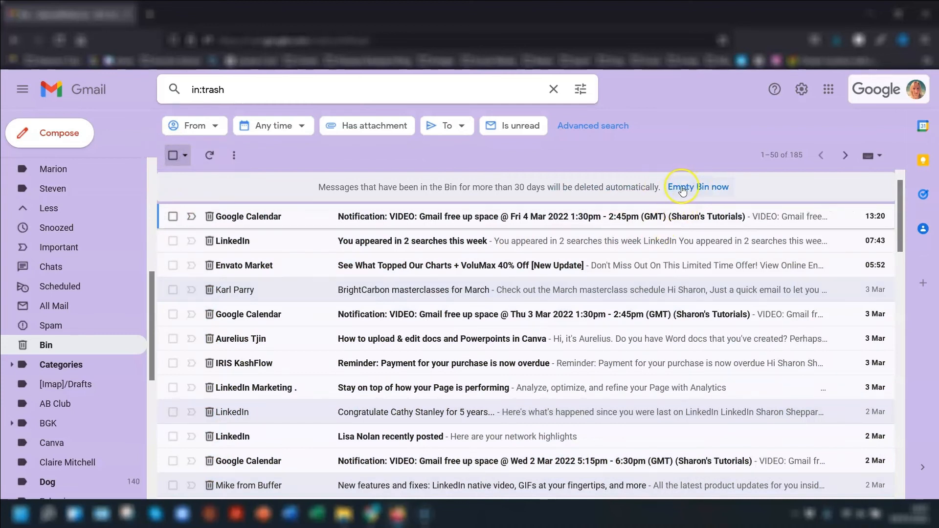